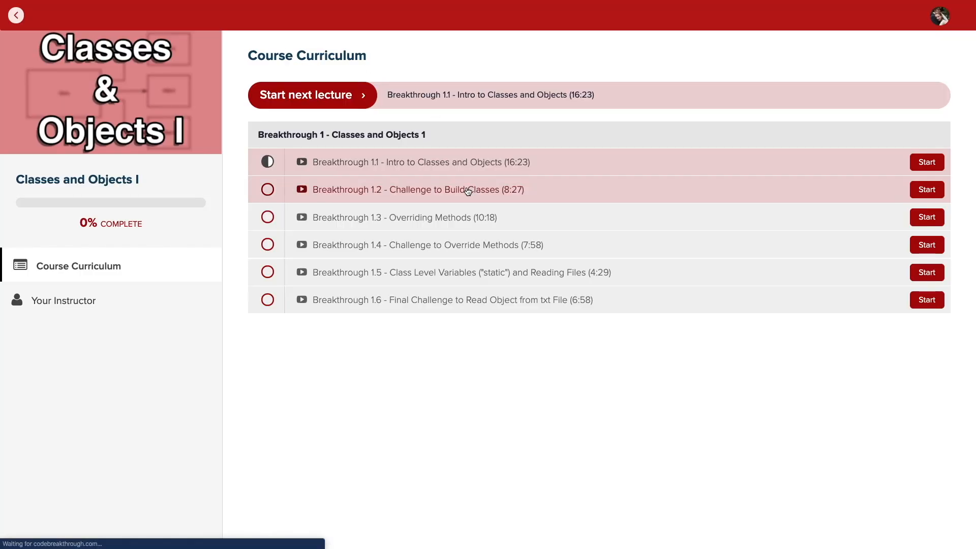
Step: Start the Breakthrough 1.2 - Challenge to Build Classes lecture from the curriculum list
left_click(927, 189)
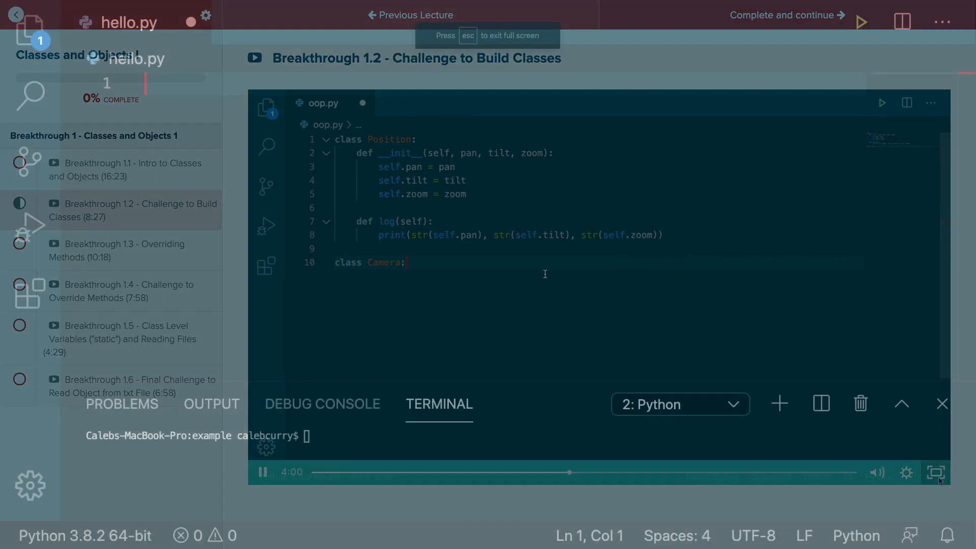
Step: Write name = "Caleb" and an if testing name == "Caleb" or name == "Kaleb"
left_click(935, 472)
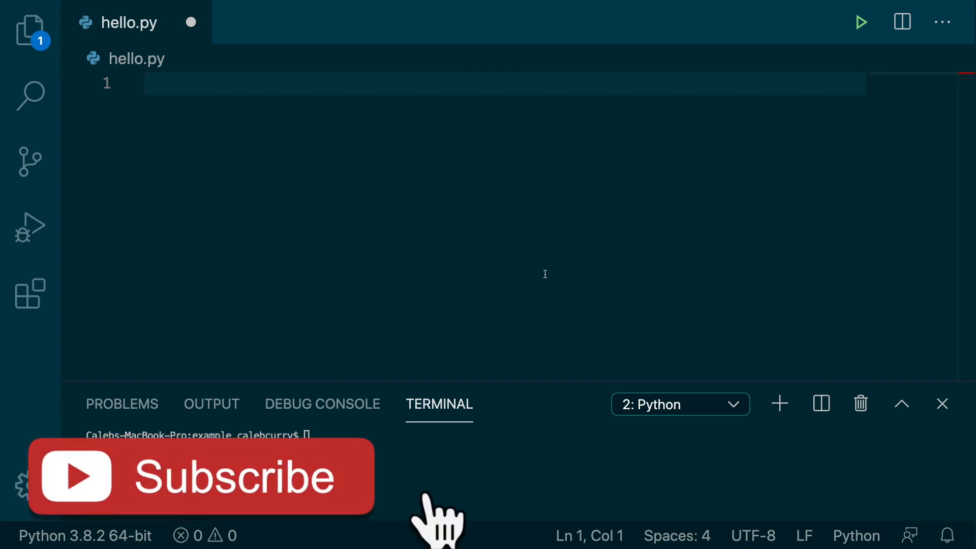
type("name")
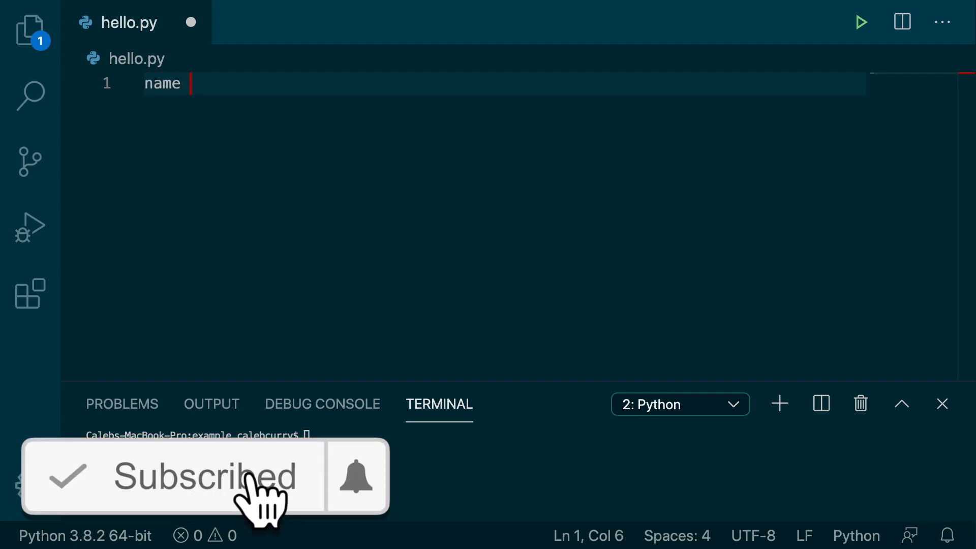
type("= \"Caleb\"")
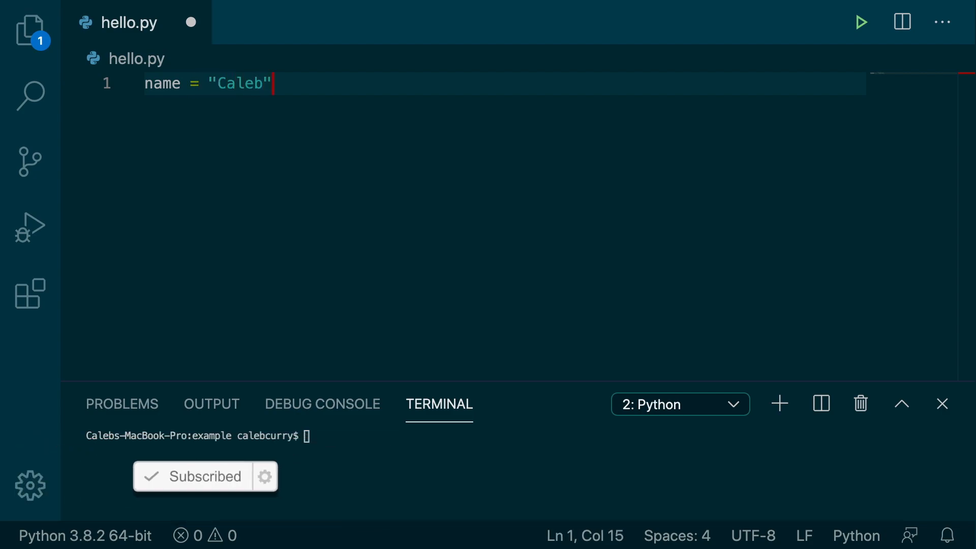
type("if")
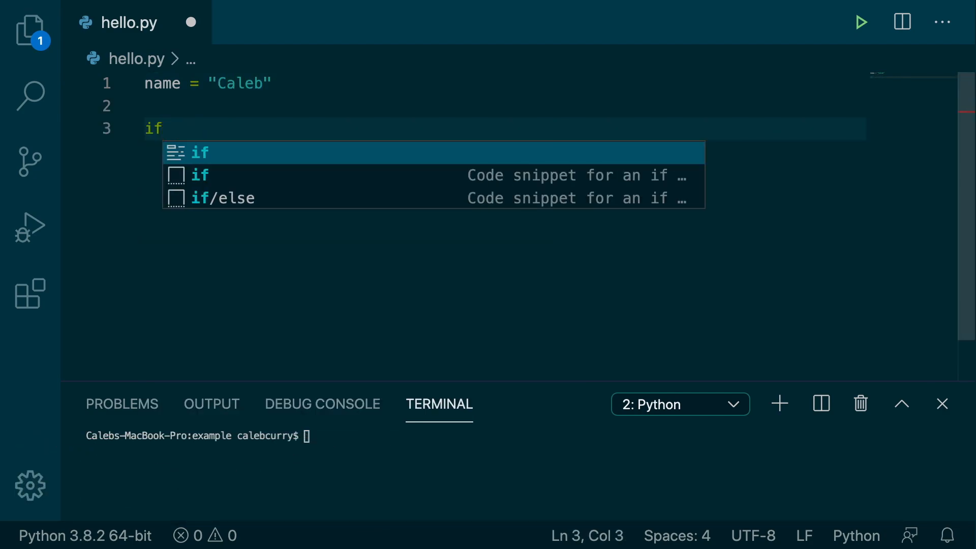
type("name")
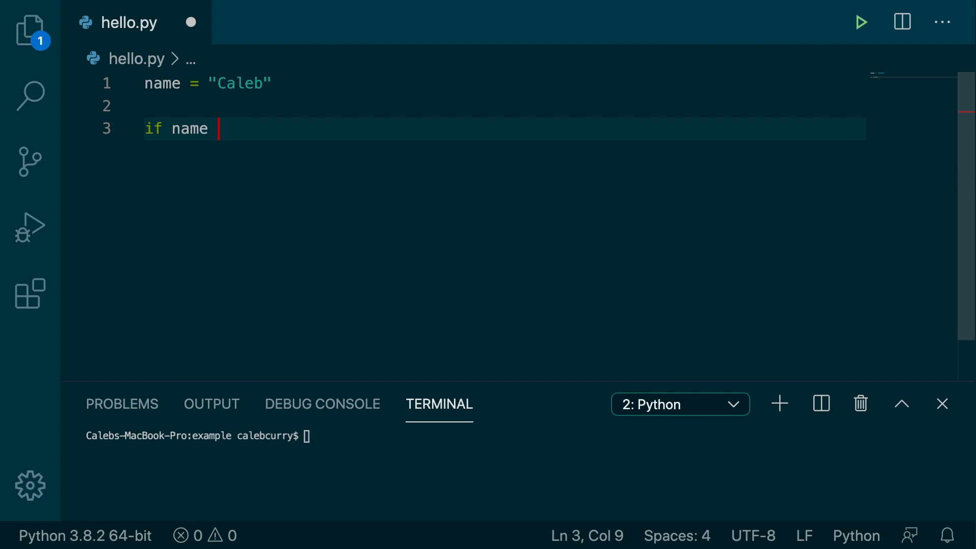
type("== \"")
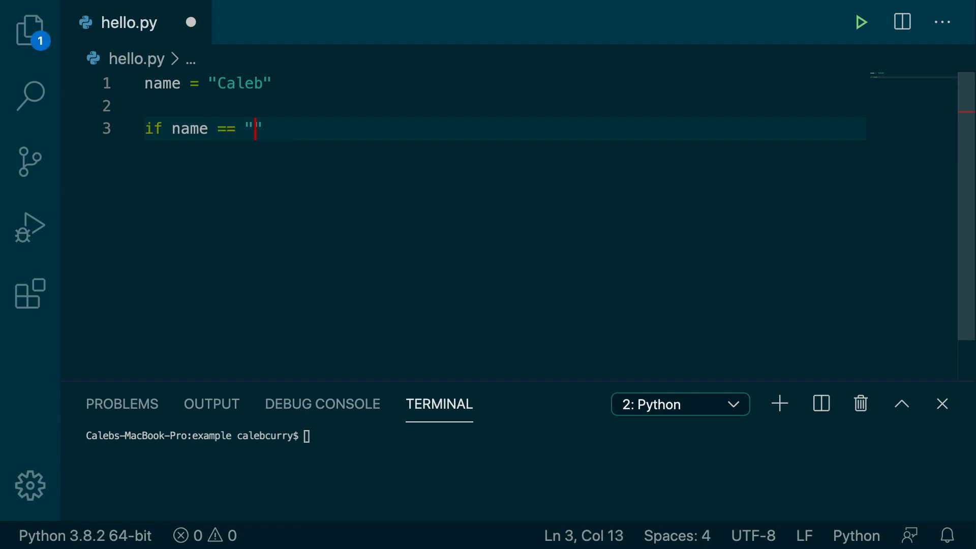
type("Caleb")
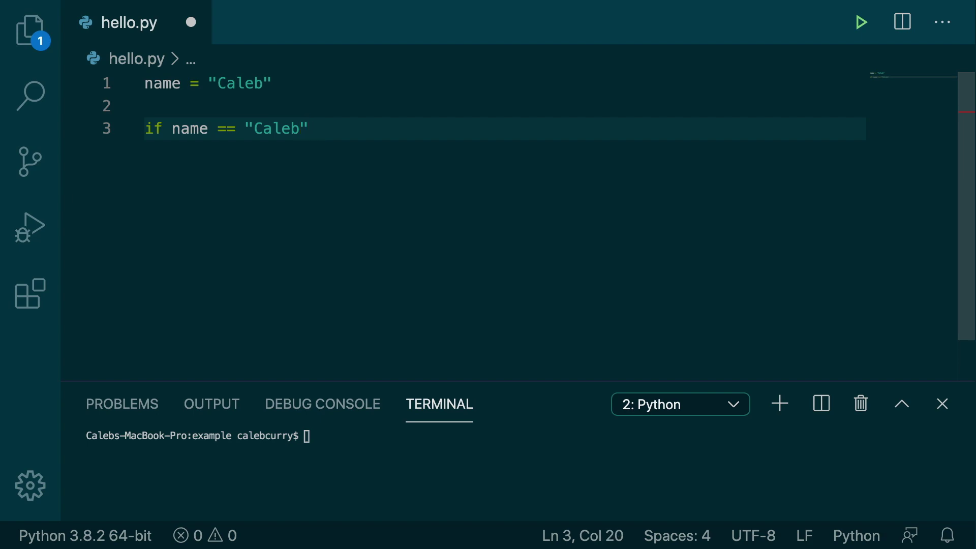
type("or name == \"K")
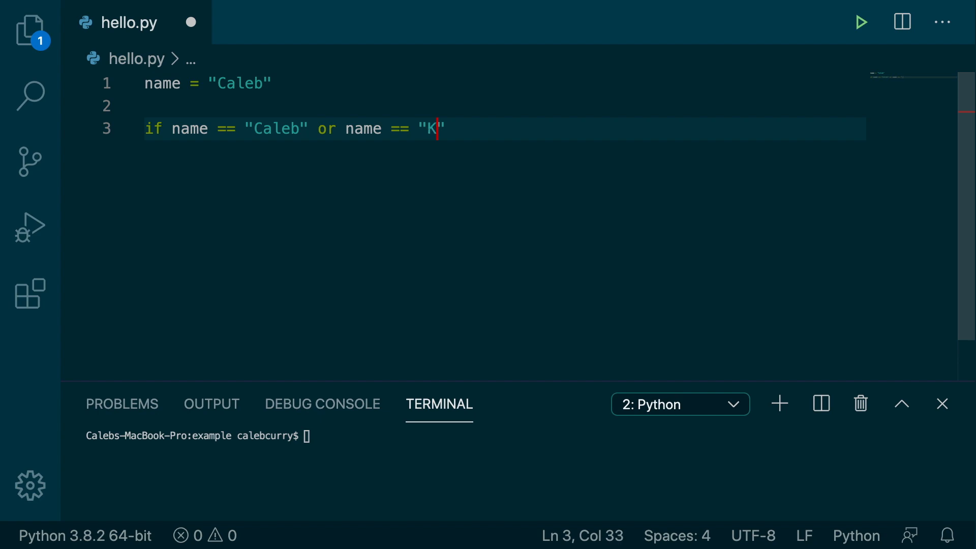
type("aleb")
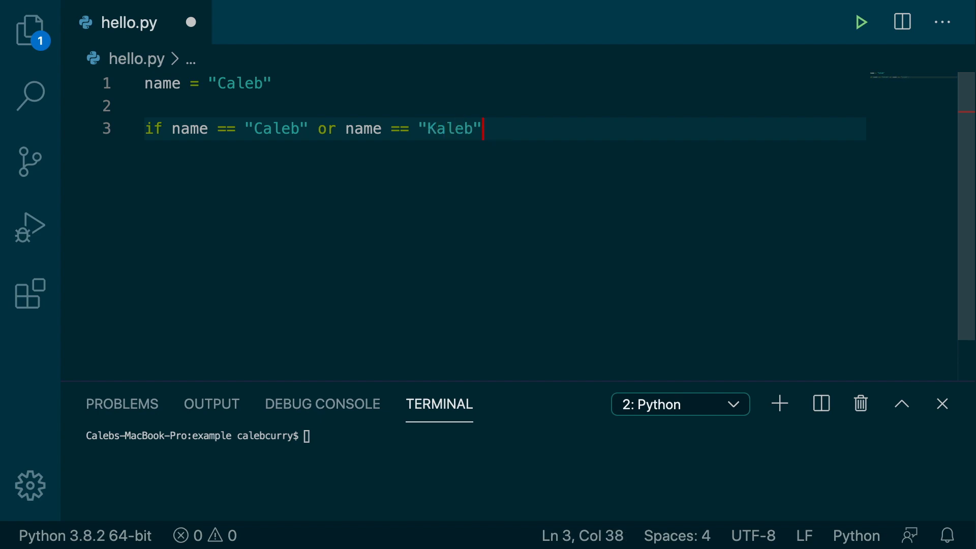
type(":")
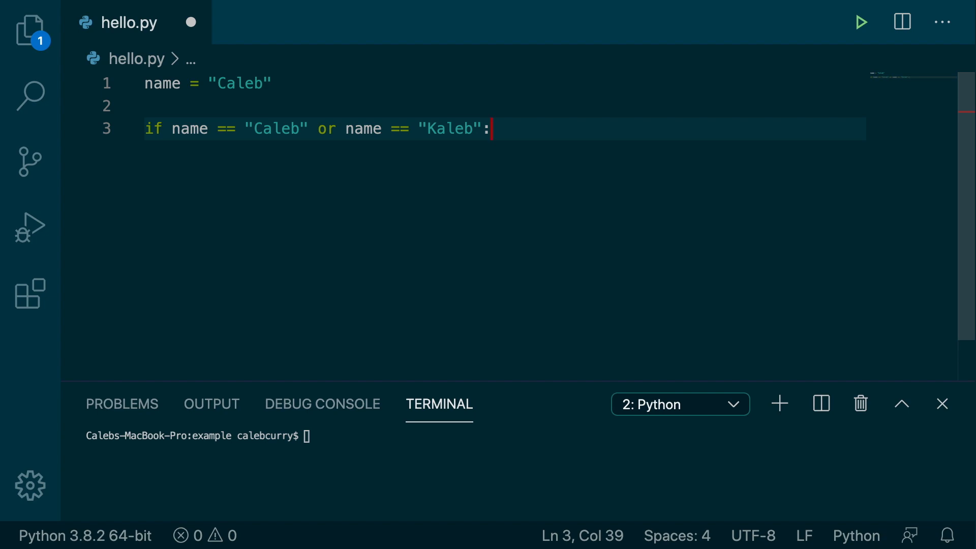
Step: Inside the if block, add print("Unite!")
key("Enter")
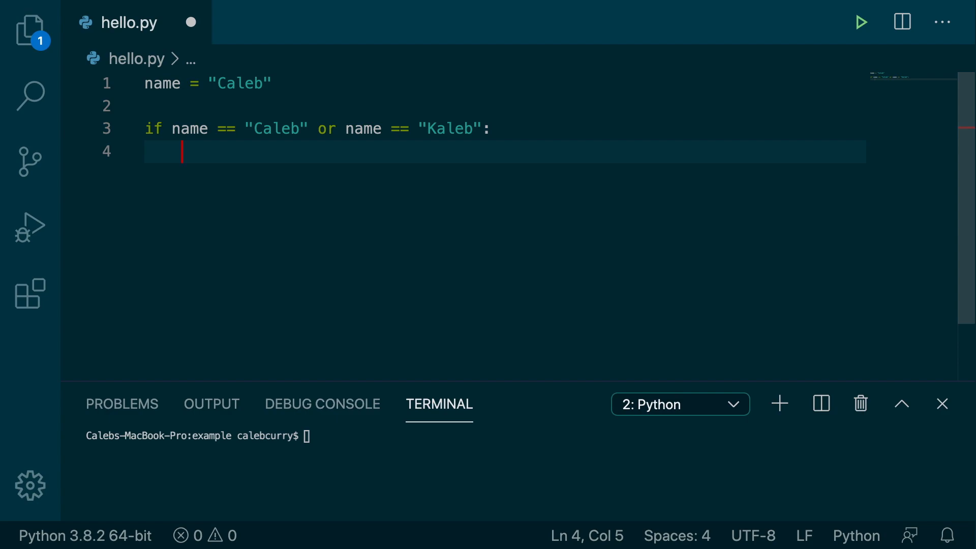
type("print(\"Unite\"")
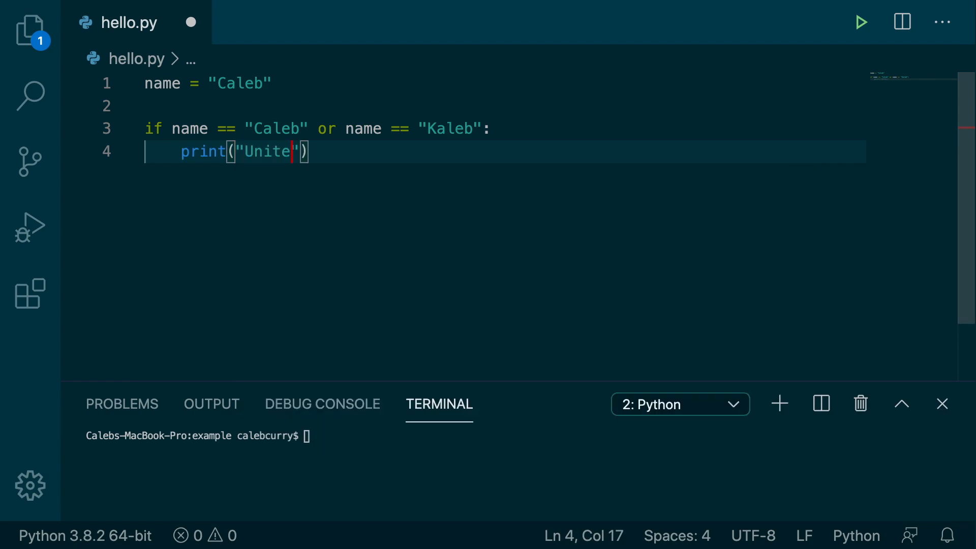
type("!")
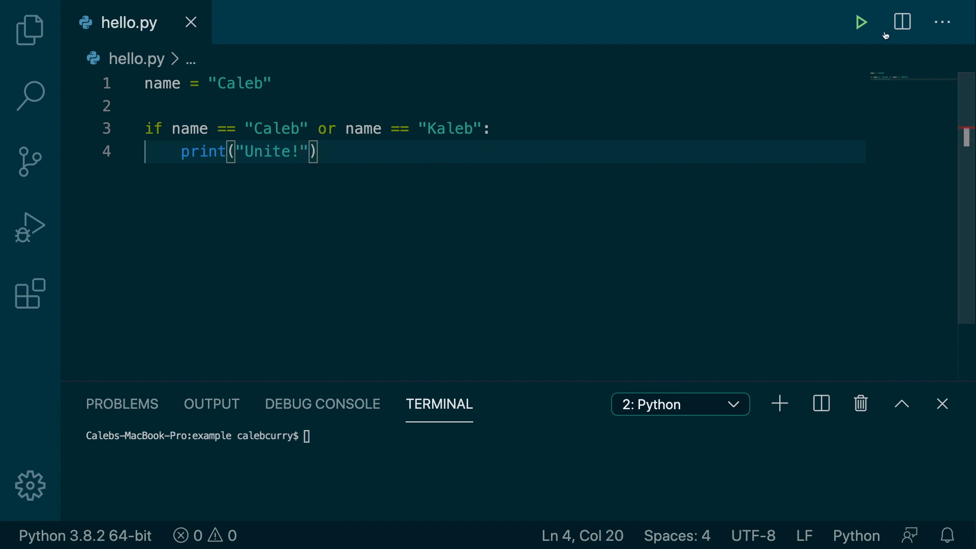
Step: Run hello.py to print Unite!, then begin editing the name value toward "Kaleb"
left_click(860, 22)
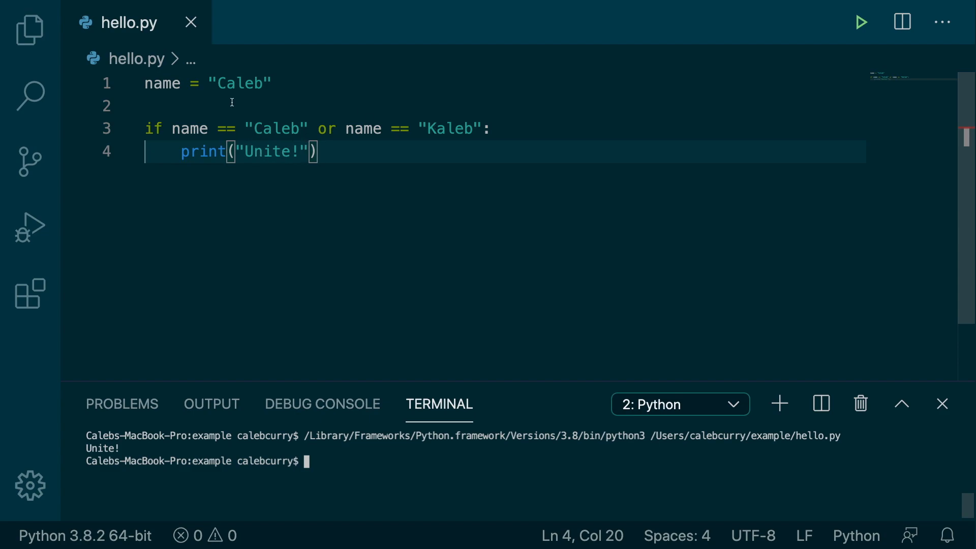
key("Backspace")
type("K")
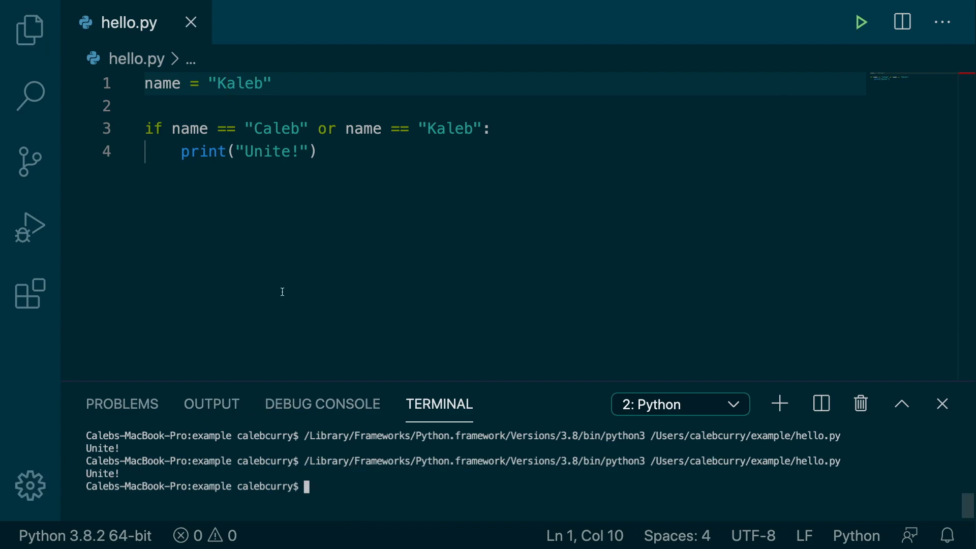
Step: Run with name "Claire" so nothing prints, then set the name back to "Caleb"
double_click(249, 83)
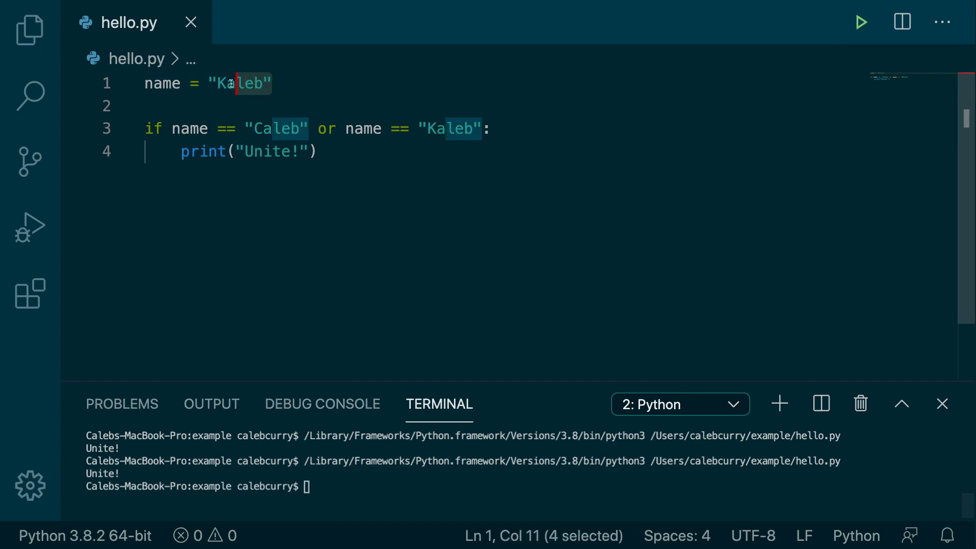
type("Claire")
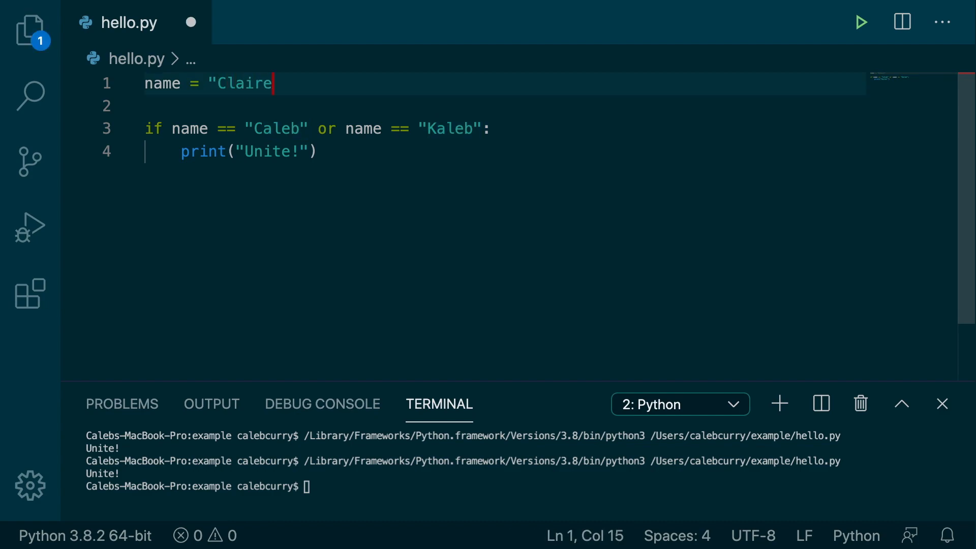
left_click(861, 22)
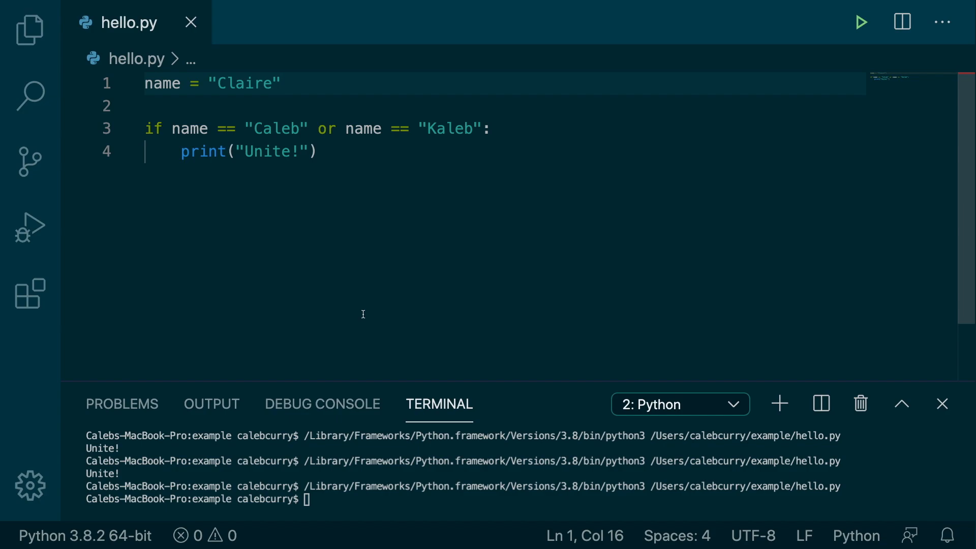
mouse_move(289, 227)
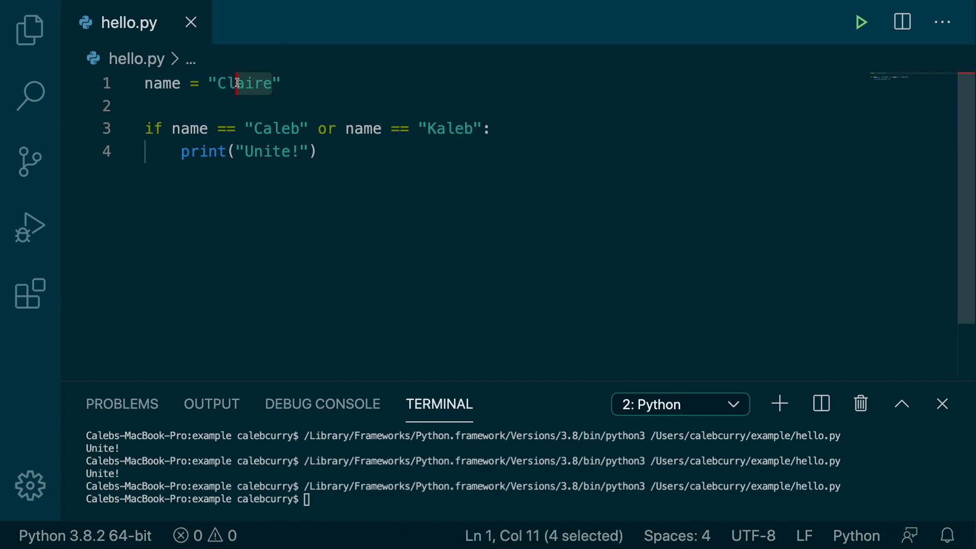
type("Caleb")
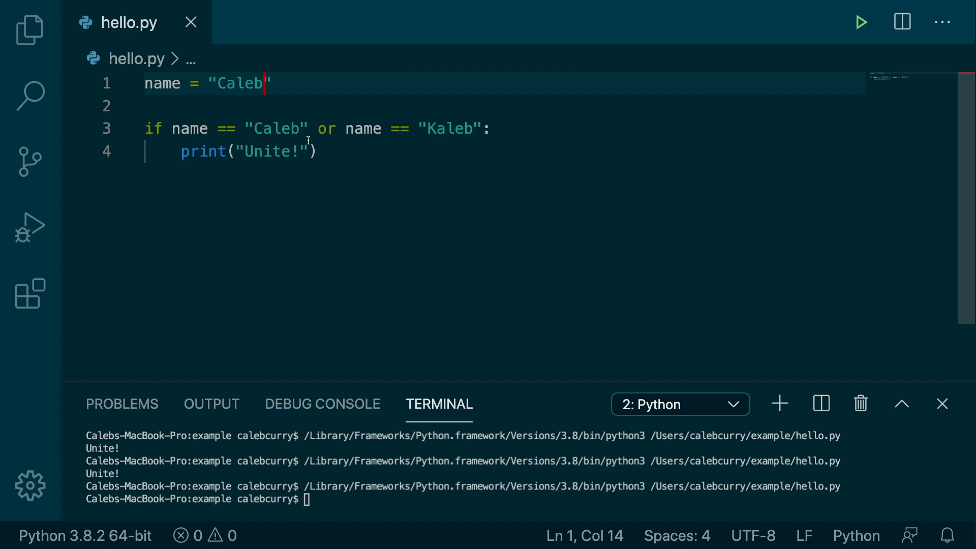
Step: Rewrite the condition as True or print("heyyy") so running shows only Unite!
left_click_drag(173, 128, 316, 128)
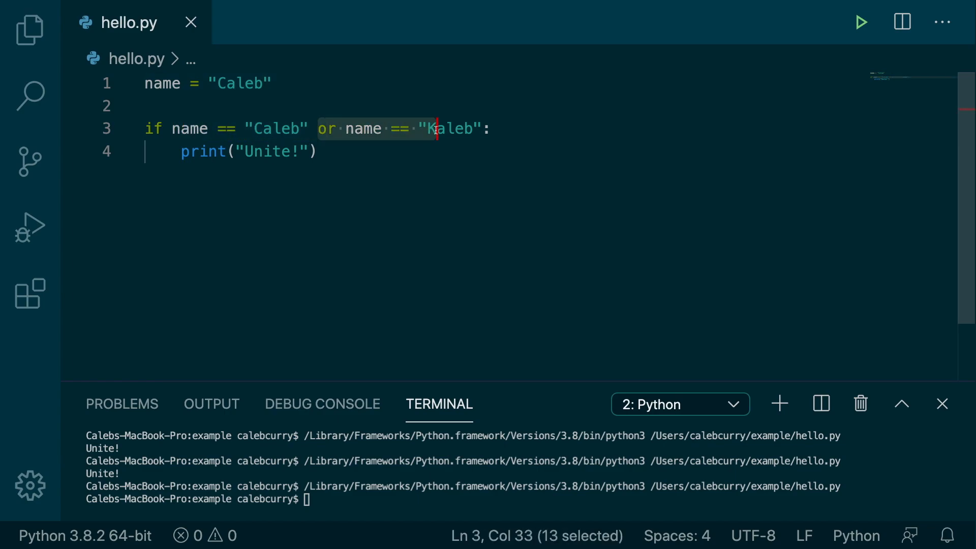
left_click(319, 151)
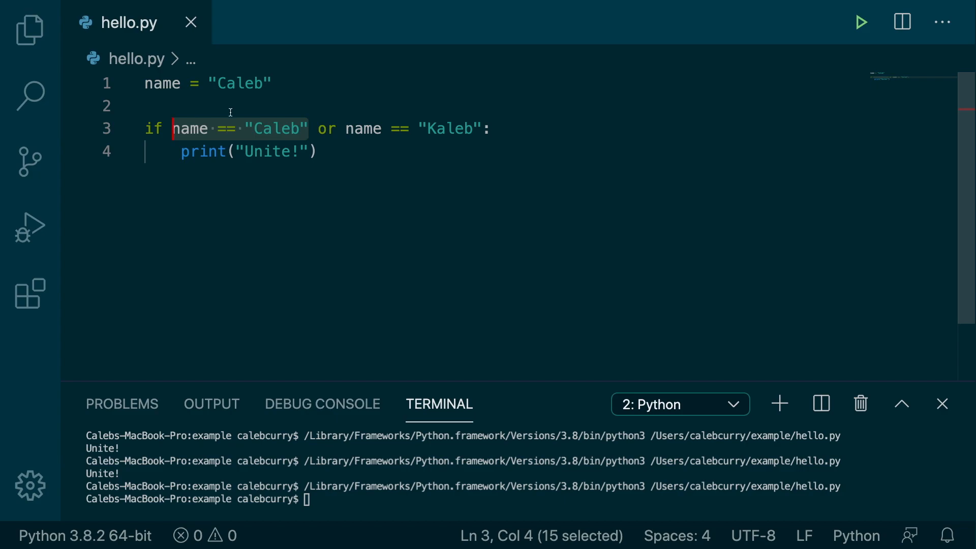
type("True")
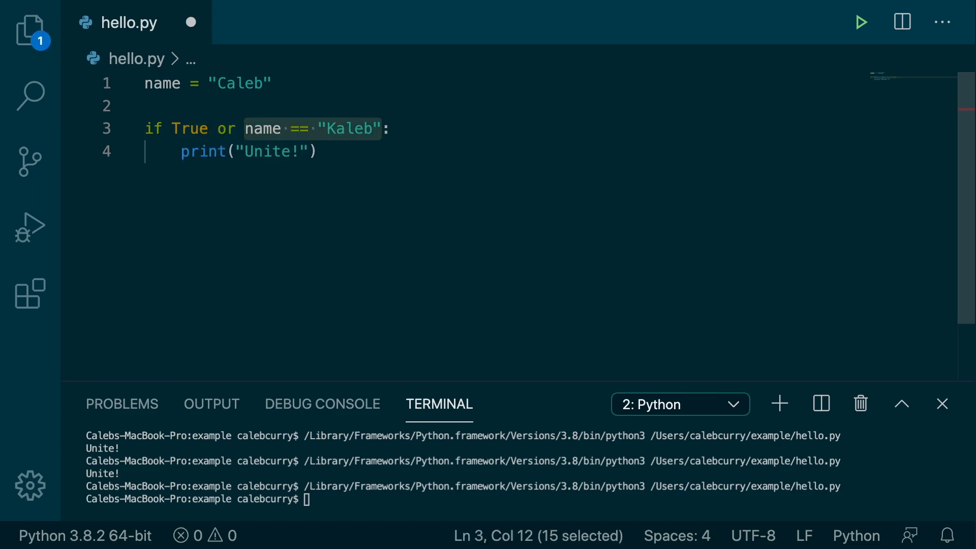
type("print(\"hetyy\")")
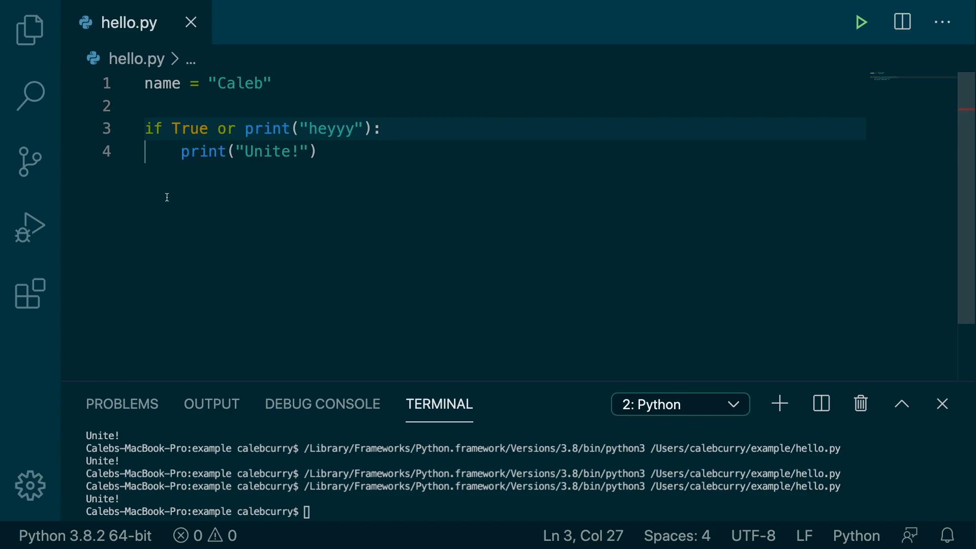
Step: Replace True with False so the condition reads False or print("heyyy")
double_click(189, 128)
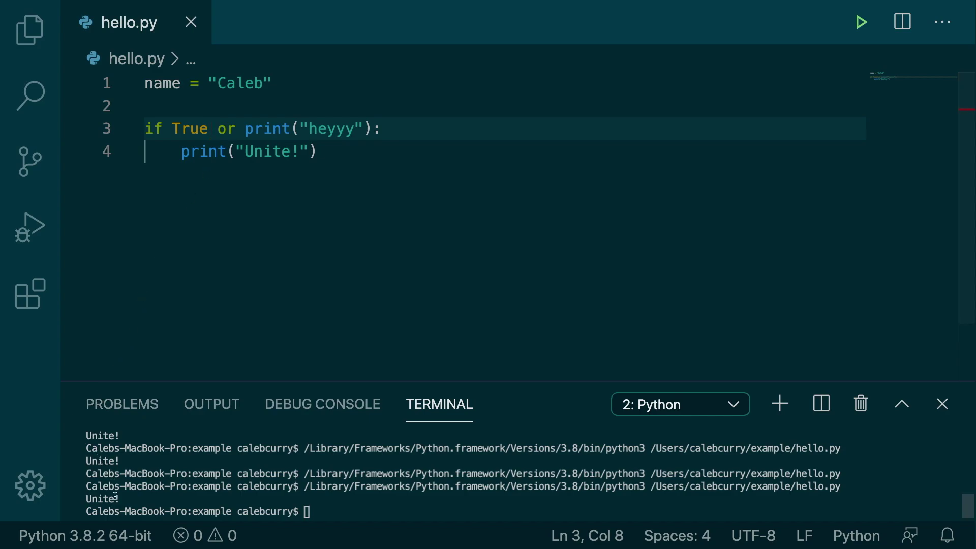
double_click(189, 128)
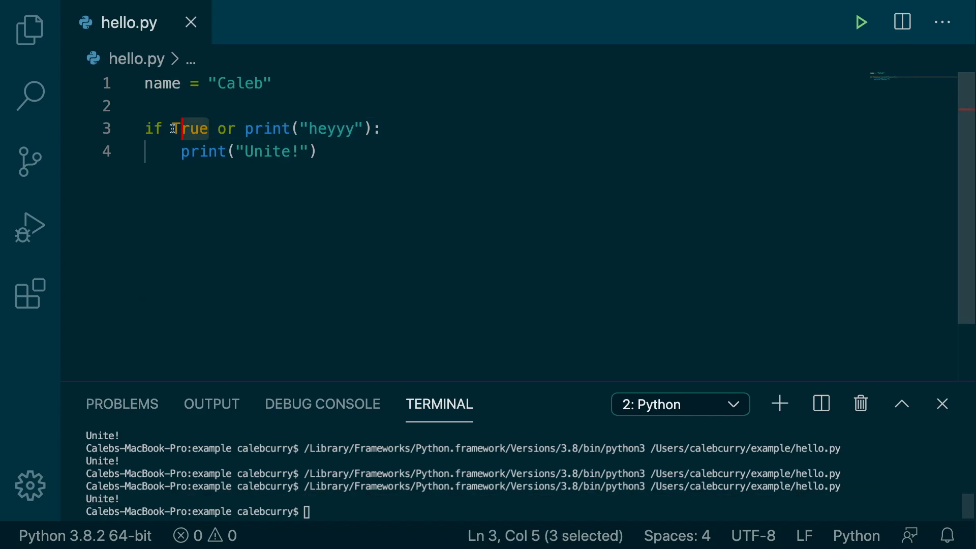
type("False")
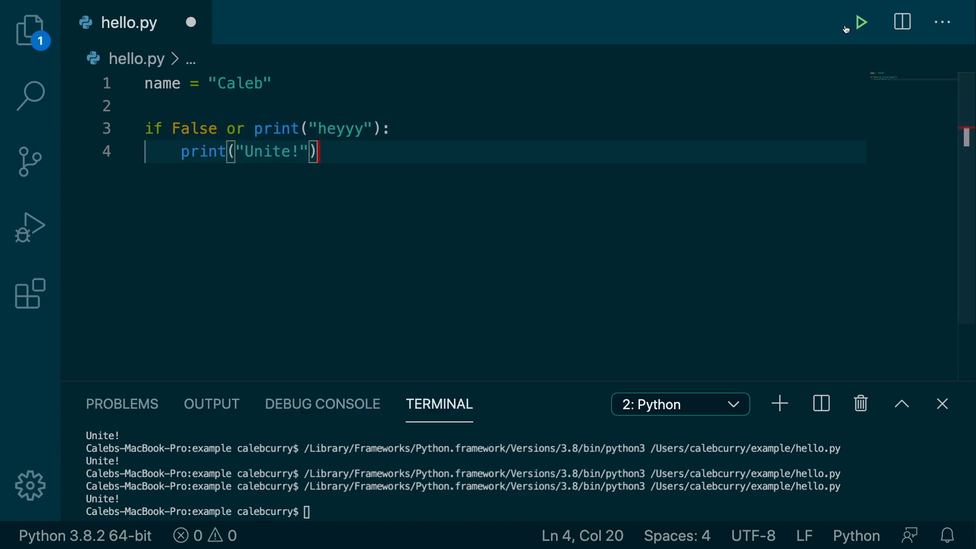
Step: Run the False version so the terminal prints heyyy without Unite!
left_click(862, 21)
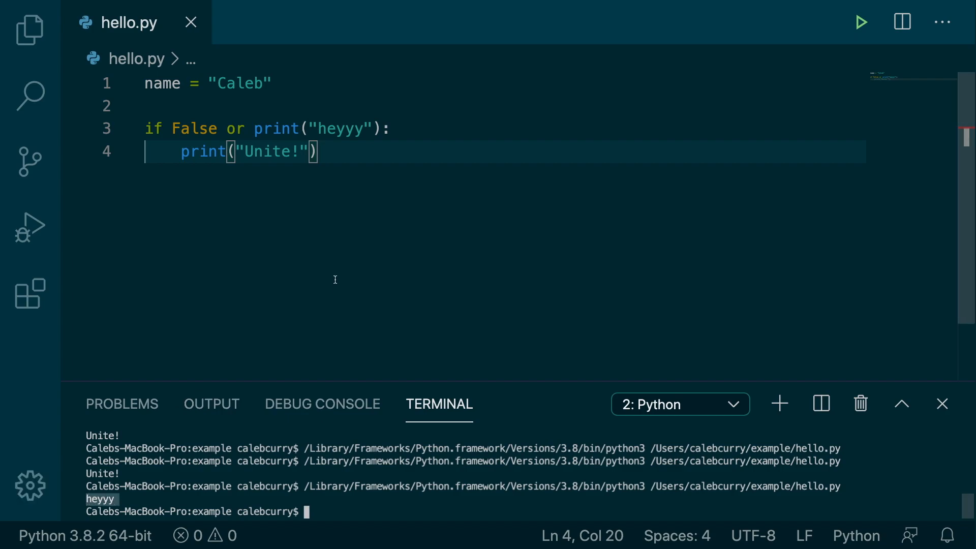
double_click(193, 128)
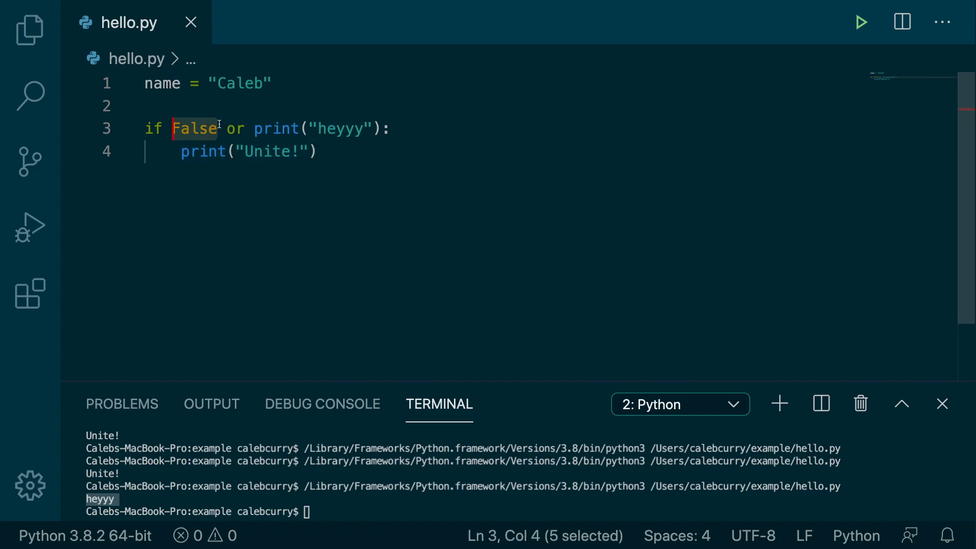
mouse_move(337, 160)
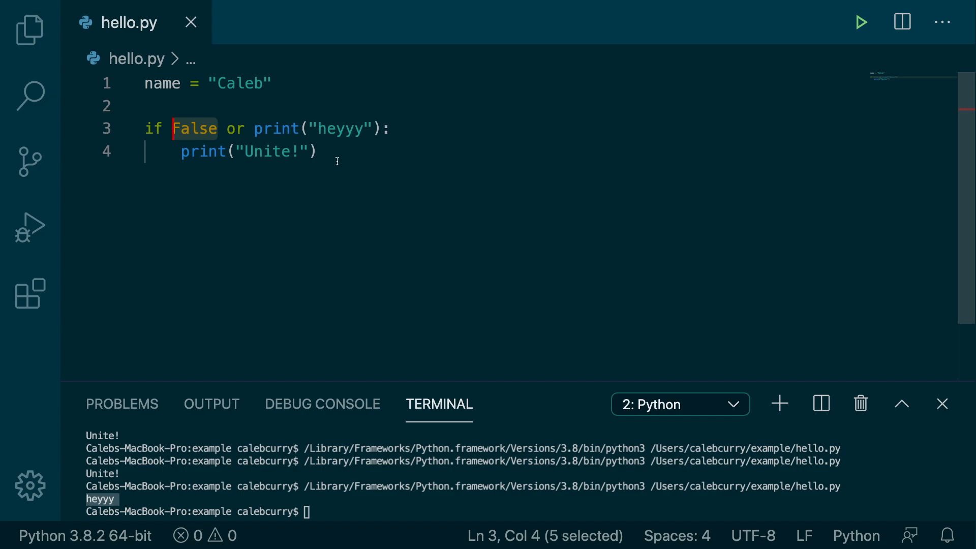
mouse_move(336, 157)
type("print(\"")
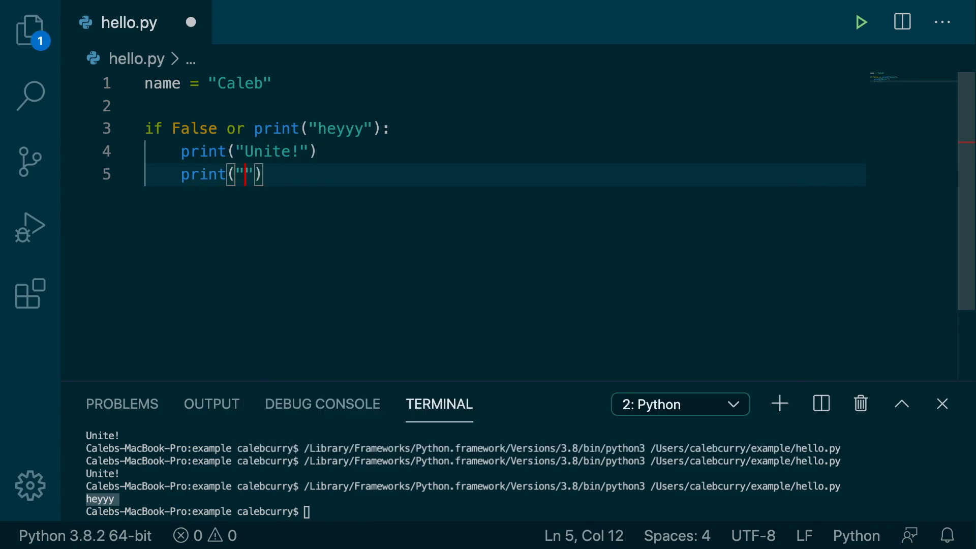
Step: Add print("a lot of stuff") as a second line in the if block
type("a lot of stuf")
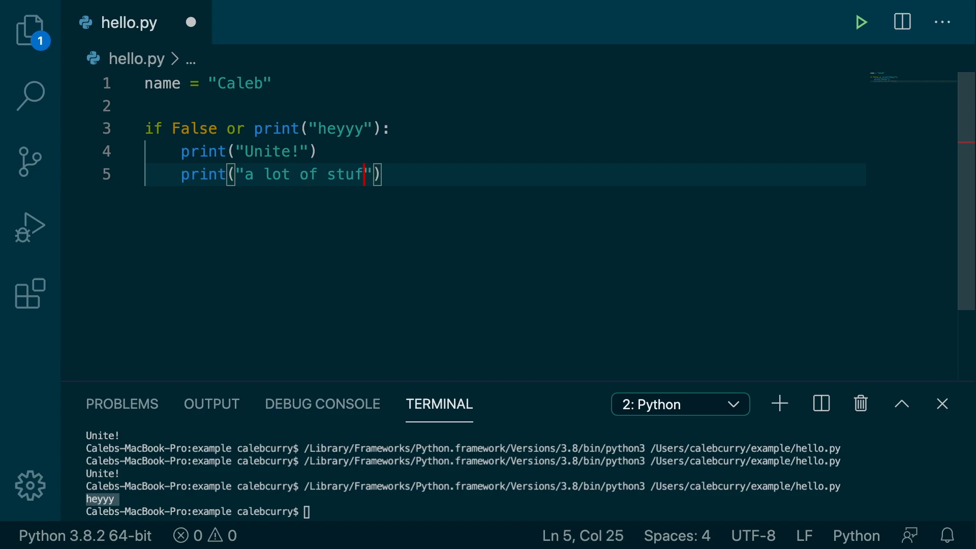
type("f")
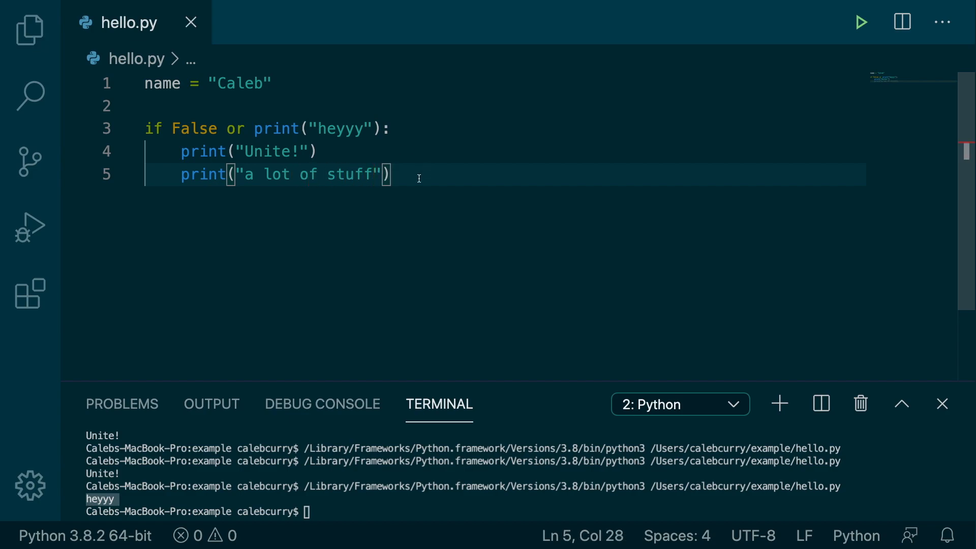